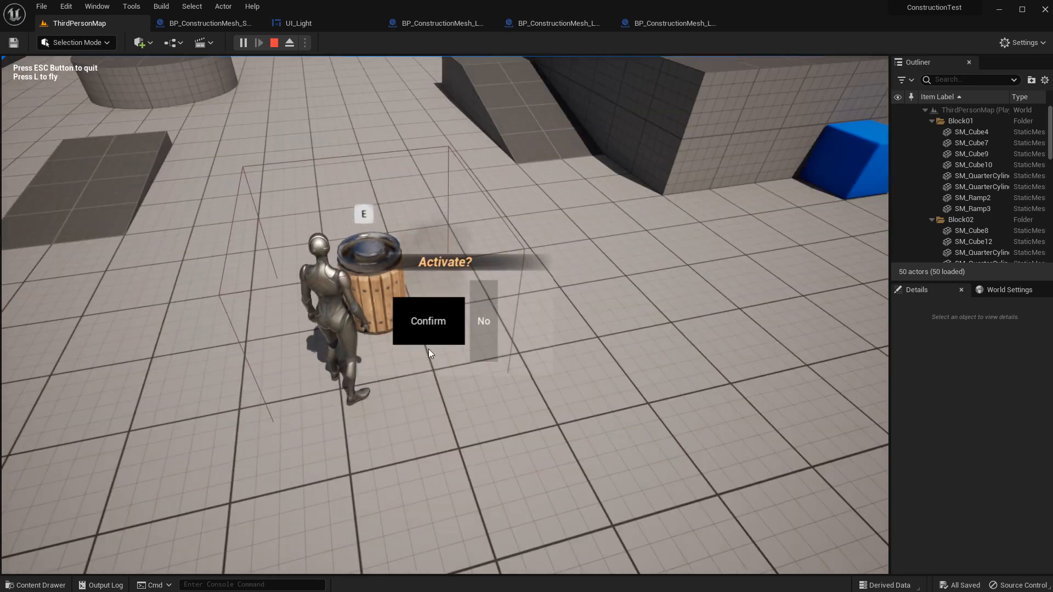
Confirm the furniture menu at the barrel, place tables and benches, then end the play test
click(428, 321)
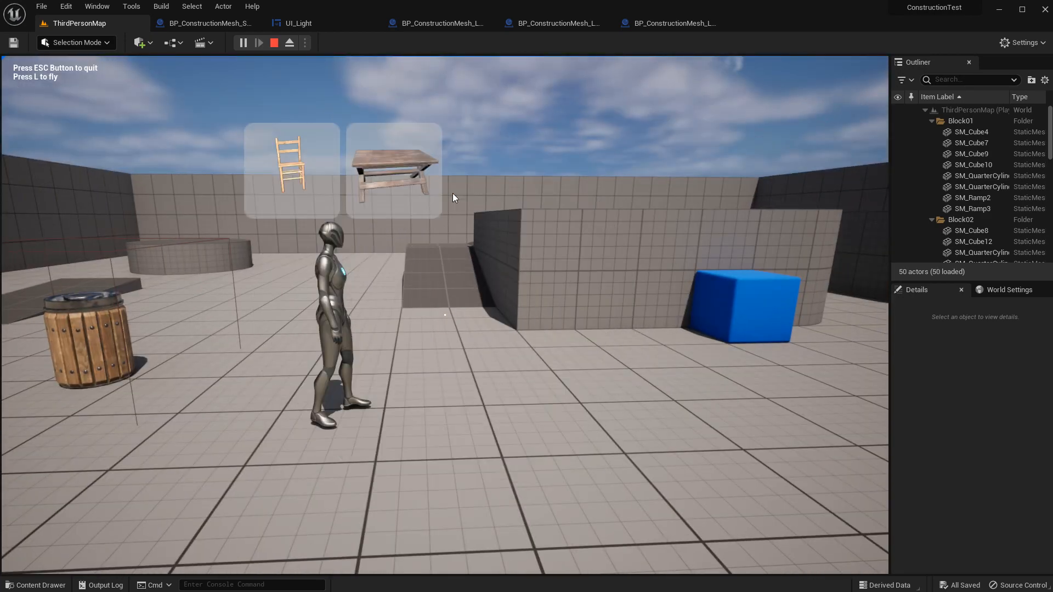
mouse_move(291, 181)
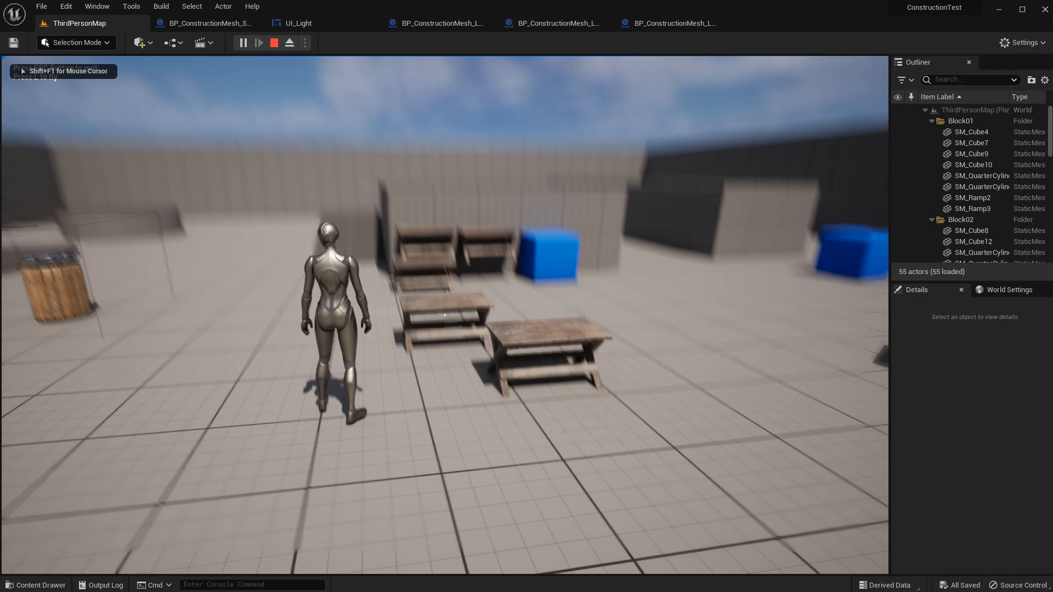
click(273, 43)
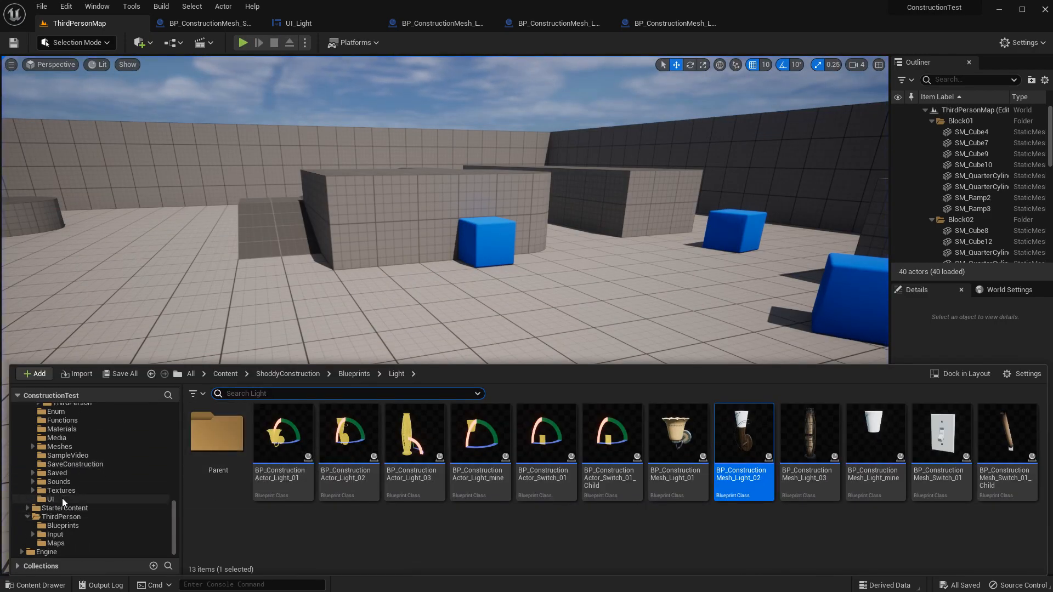
Find UI_Furniture via 'fur' and add a UI_FurnitureElement with T_Table texture in the third slot
click(49, 499)
text(inter)
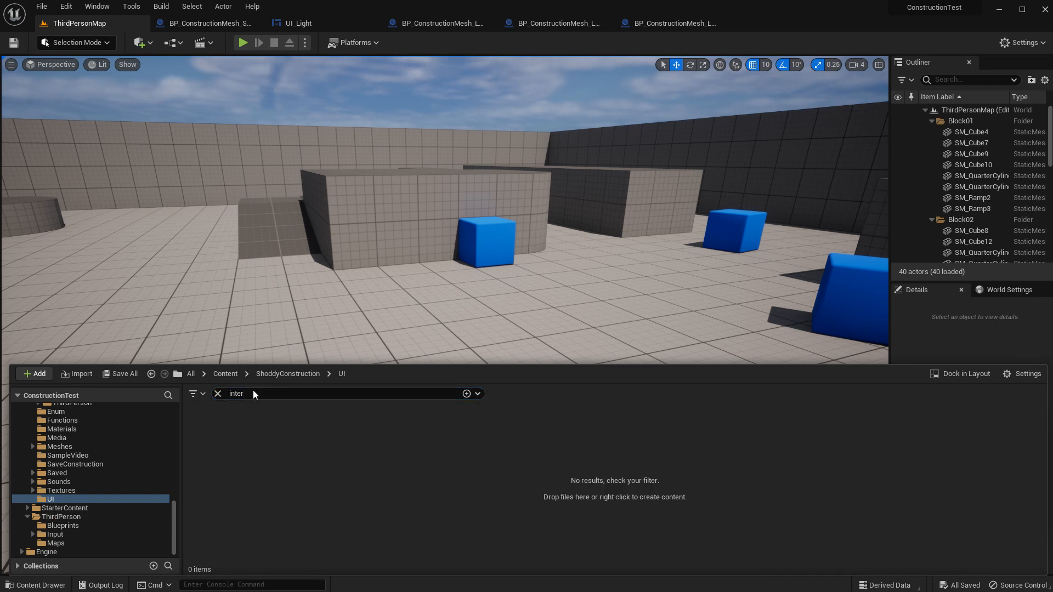
text(fur)
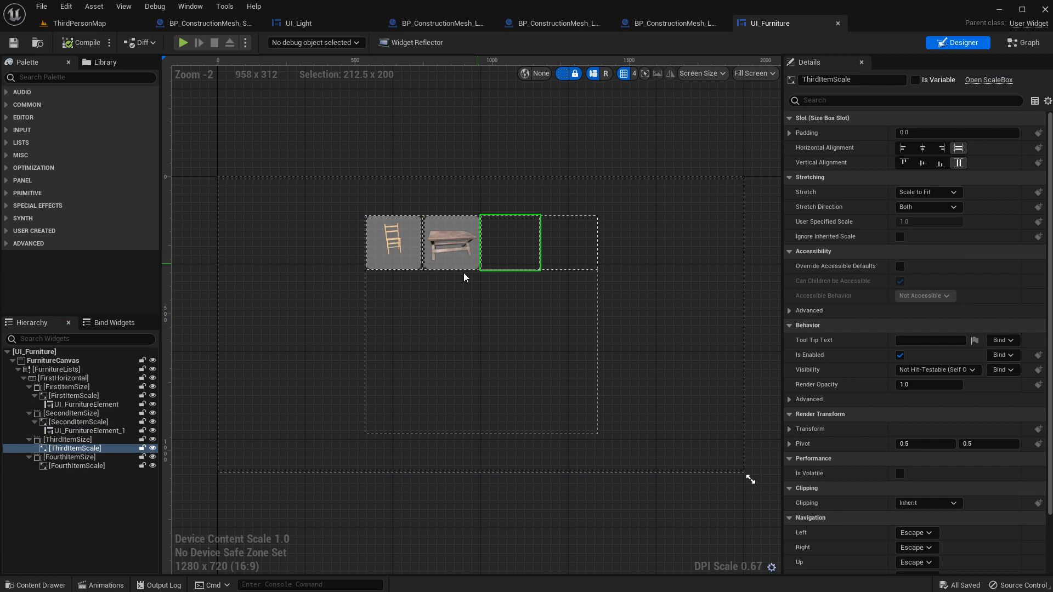
click(510, 243)
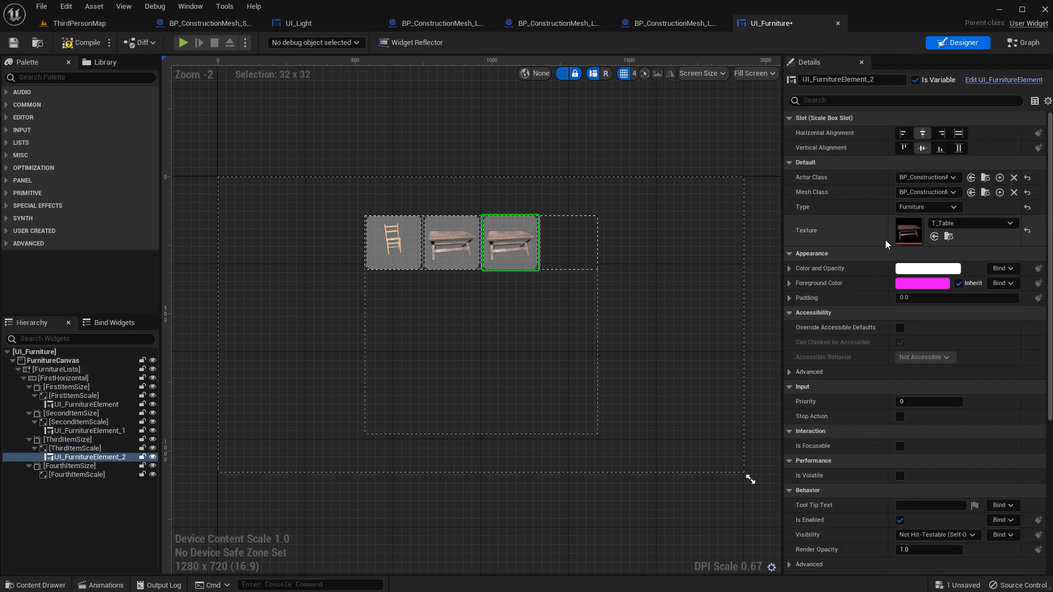
click(35, 585)
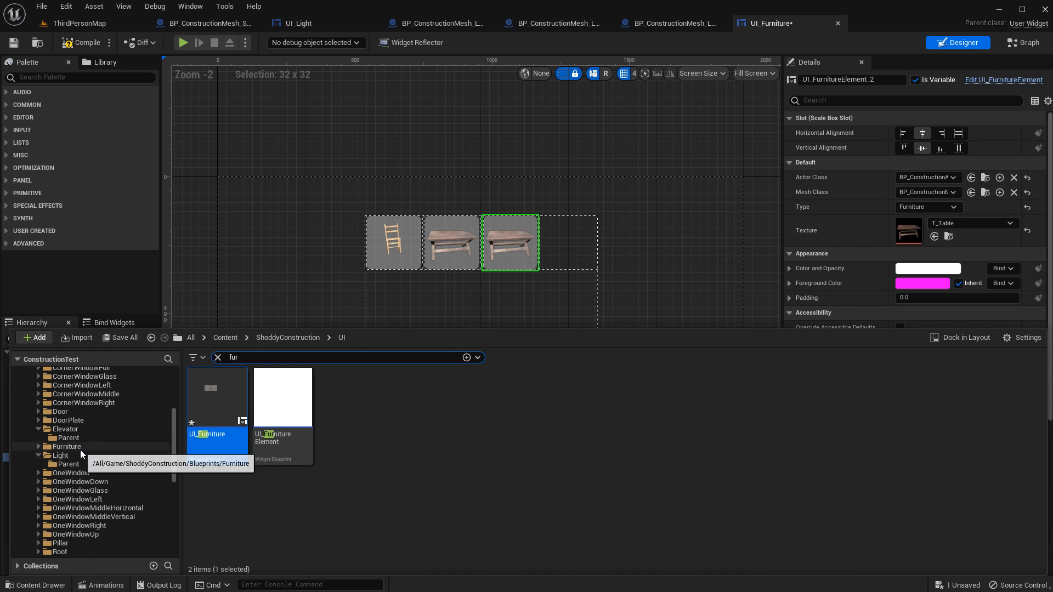
Duplicate both Table blueprints into Table_2 copies and open BP_ConstructionActor_Furniture_Table_2
double_click(67, 446)
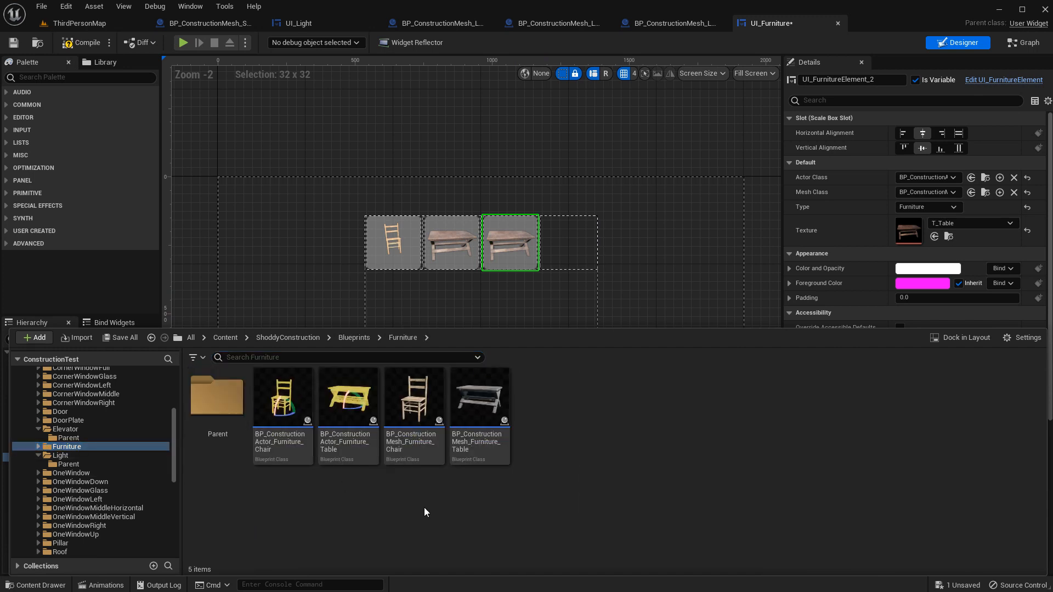
right_click(479, 396)
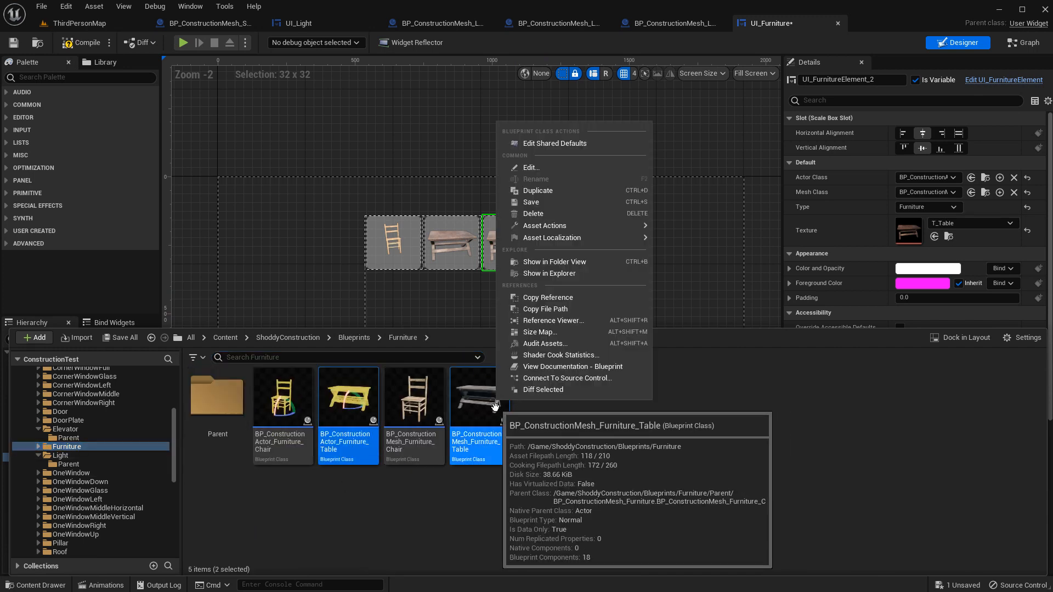
mouse_move(533, 214)
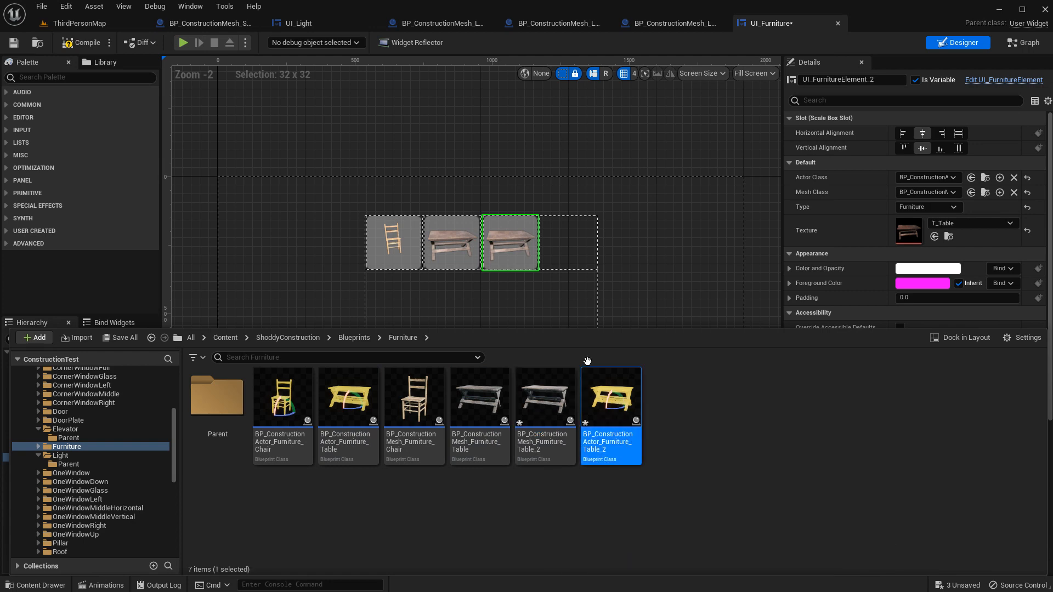
double_click(609, 396)
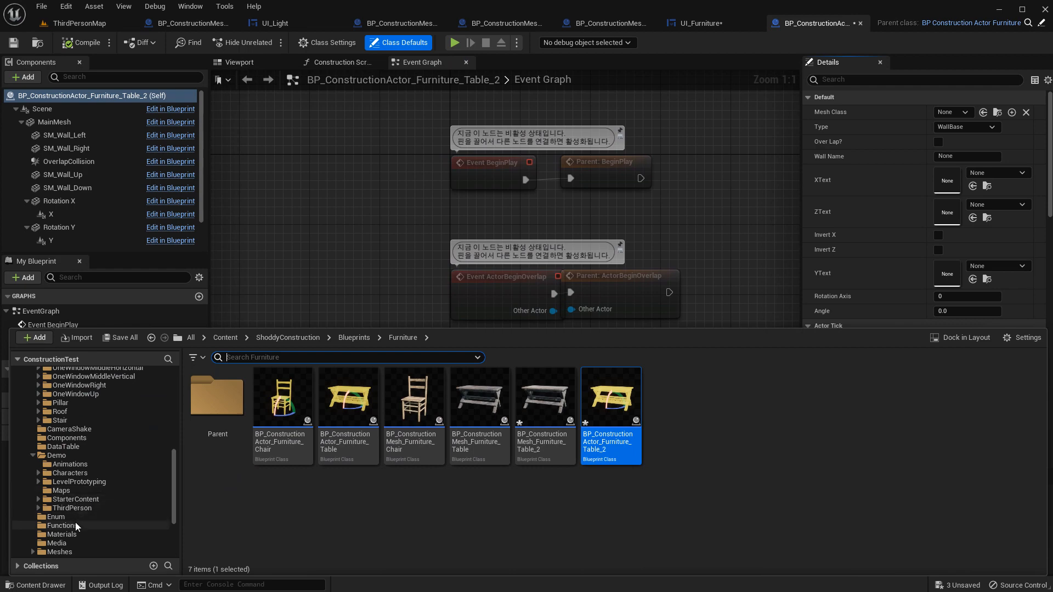
Assign SM_cp01Close as the actor Table_2 MainMesh, then return to the Furniture blueprints folder
click(59, 499)
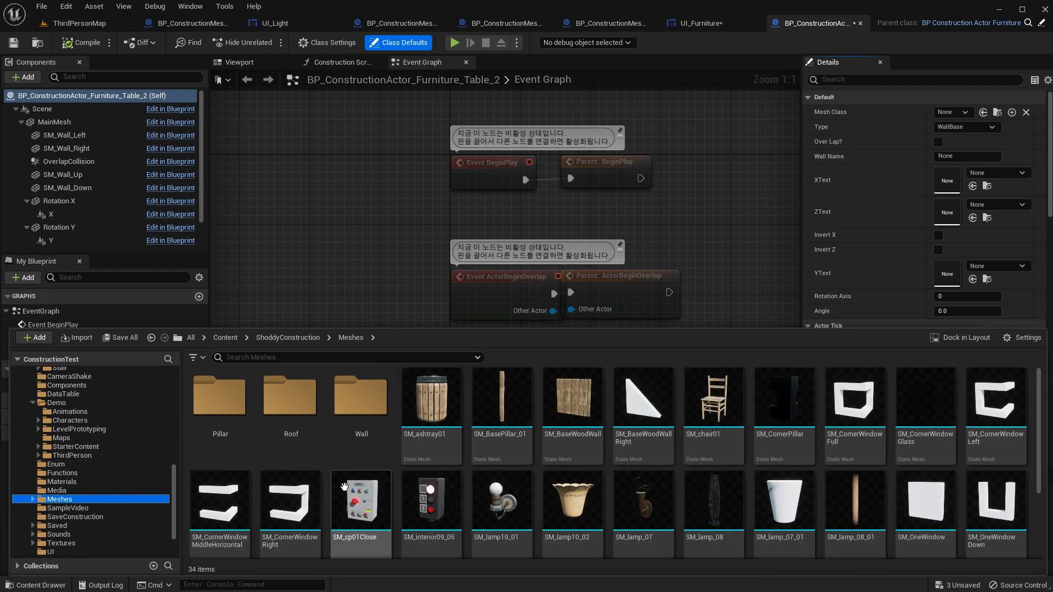
click(361, 500)
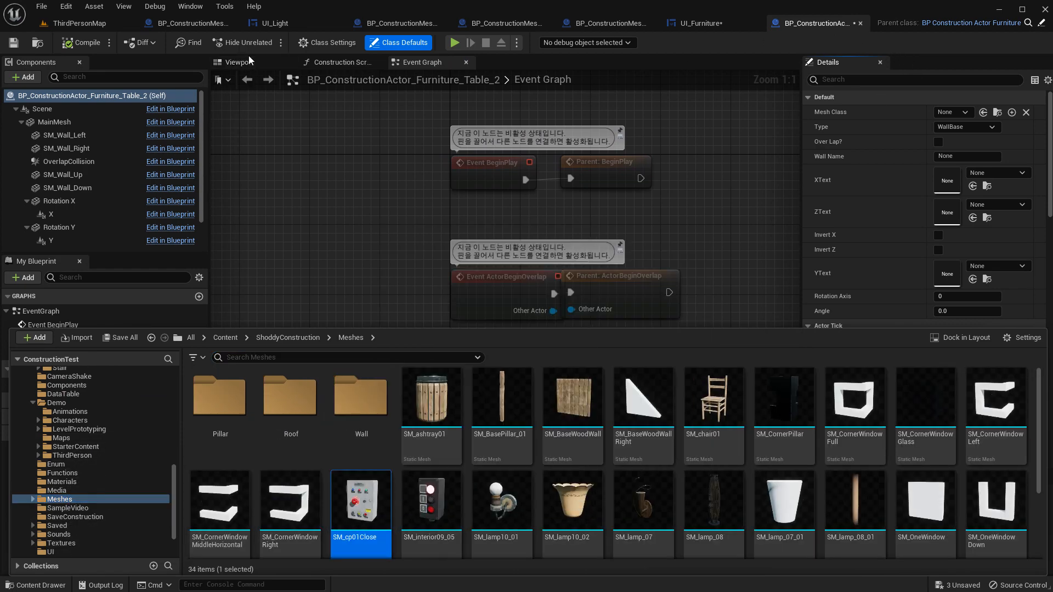
click(239, 62)
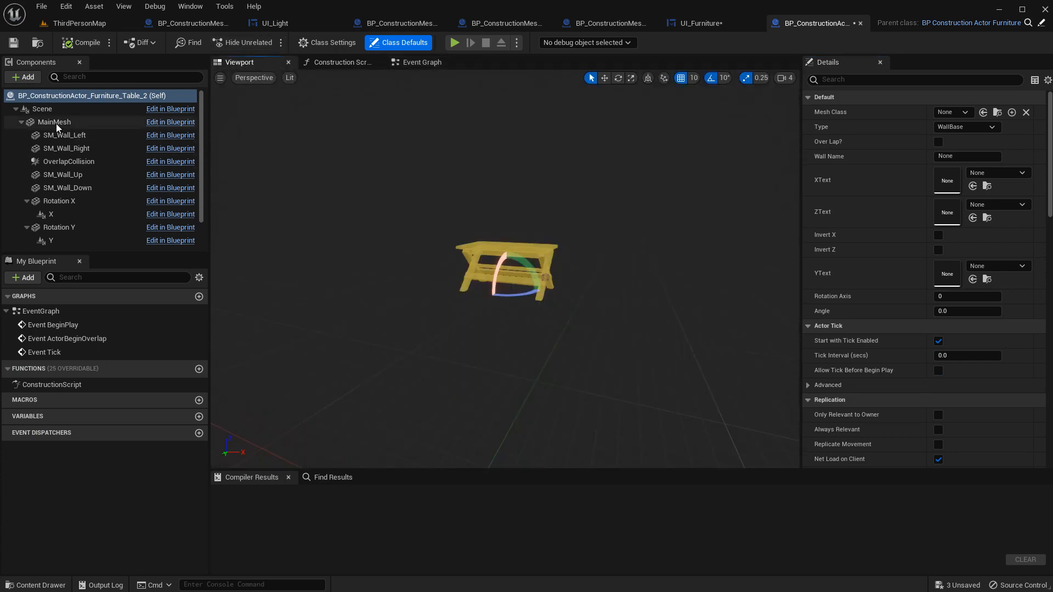
click(53, 122)
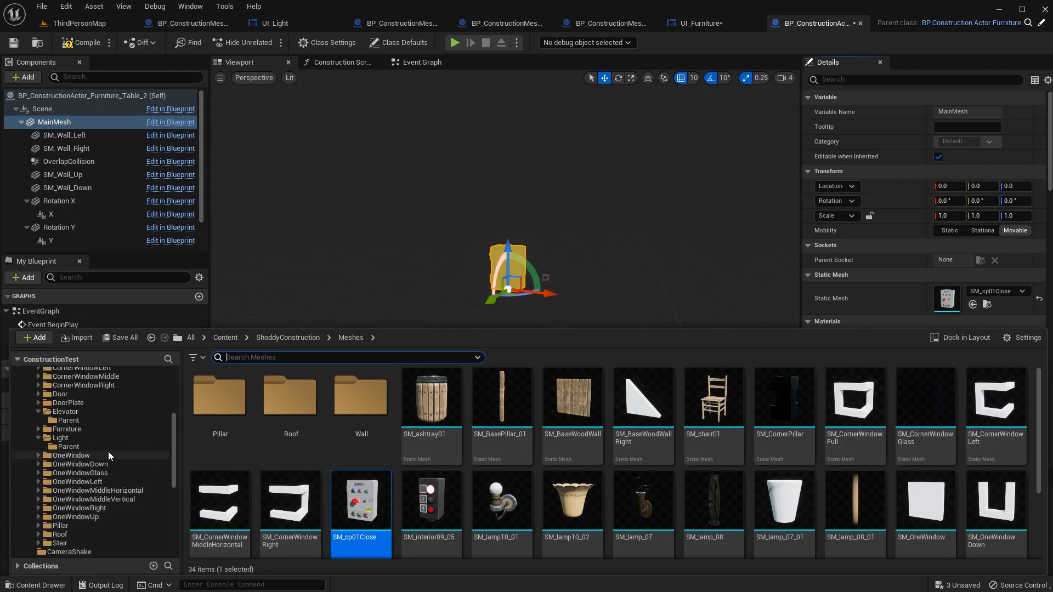
click(66, 482)
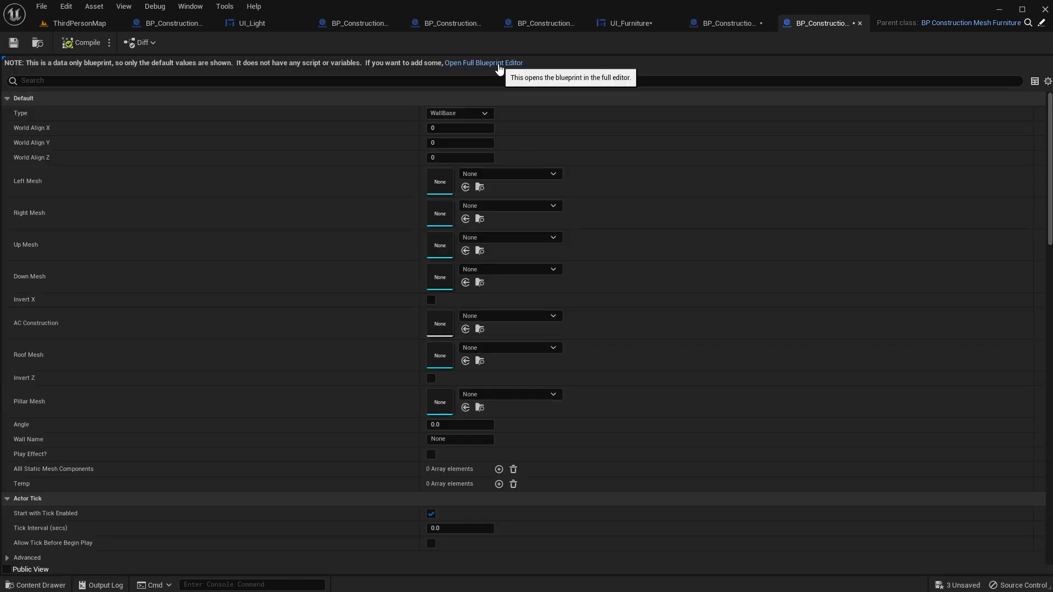
Set the mesh Table_2 MainMesh to SM_cp01Close, save it, and return to UI_Furniture
click(483, 63)
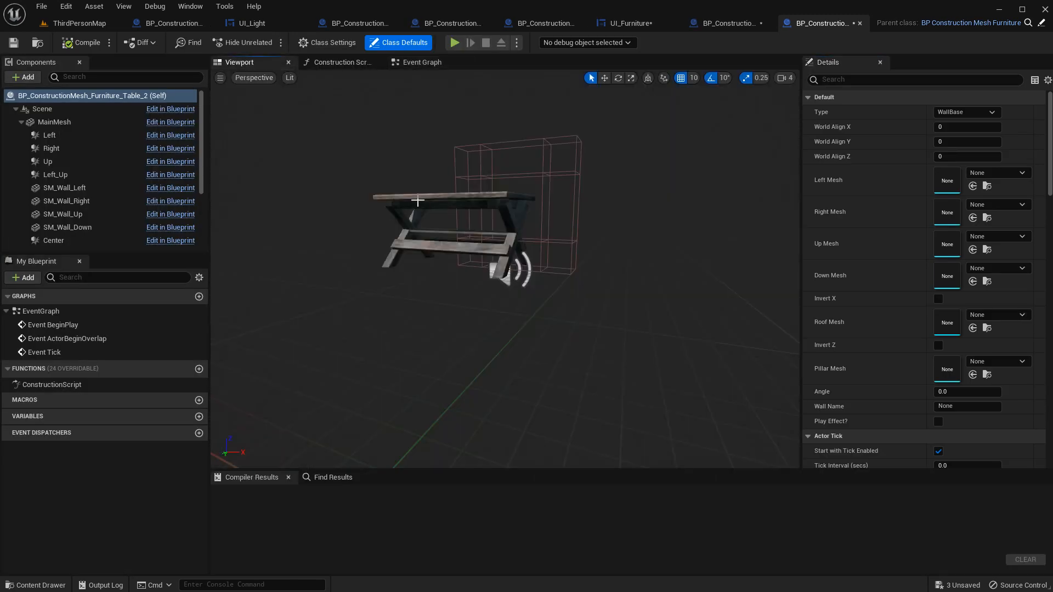
click(54, 122)
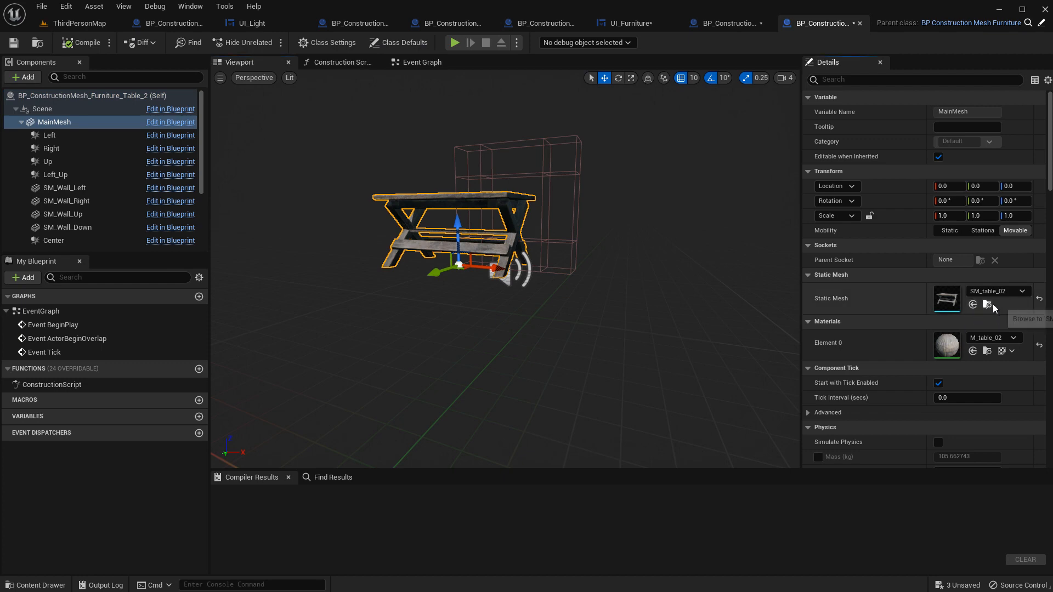
click(972, 304)
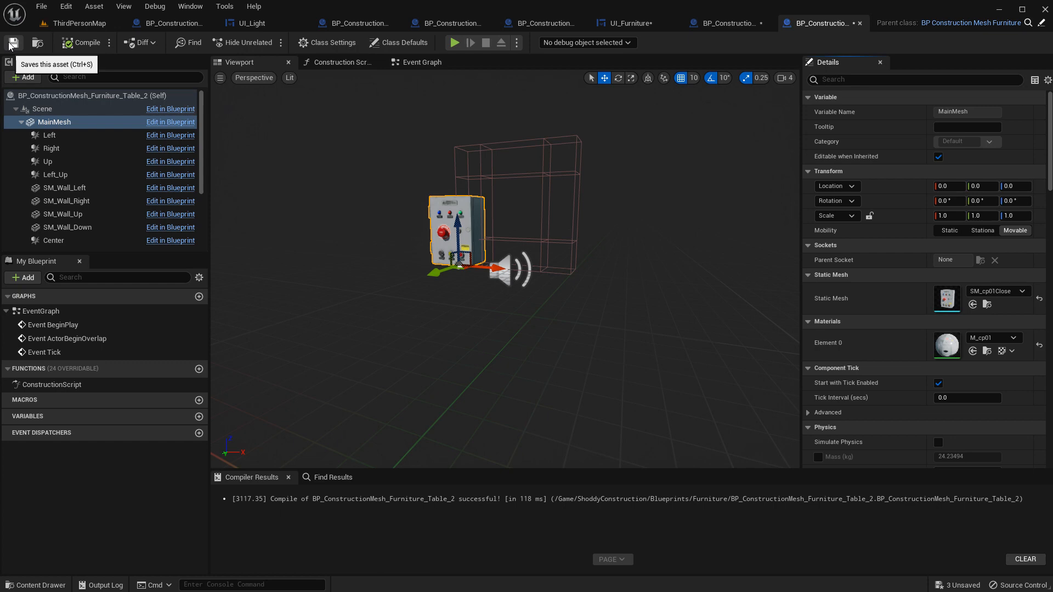
click(13, 43)
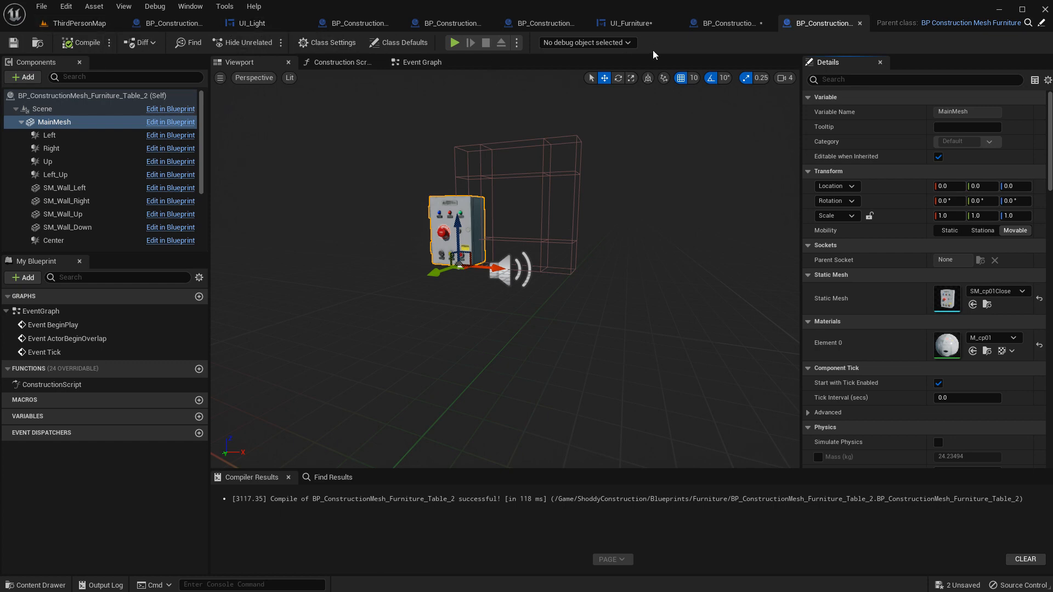
click(696, 23)
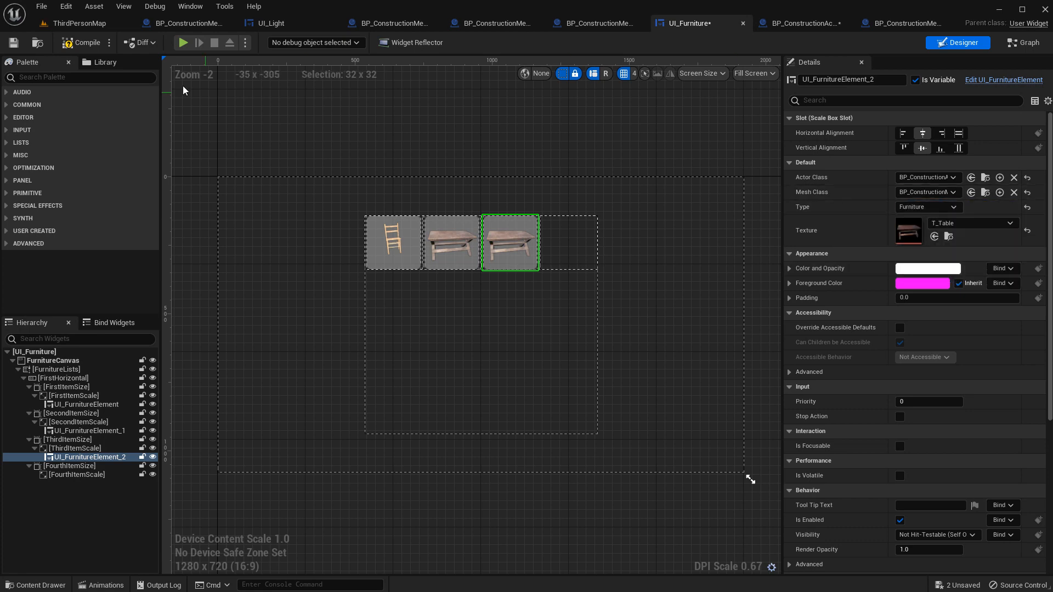
Run a play test in the level placing SM_cp01Close panels, then return to the UI_Furniture widget
click(79, 23)
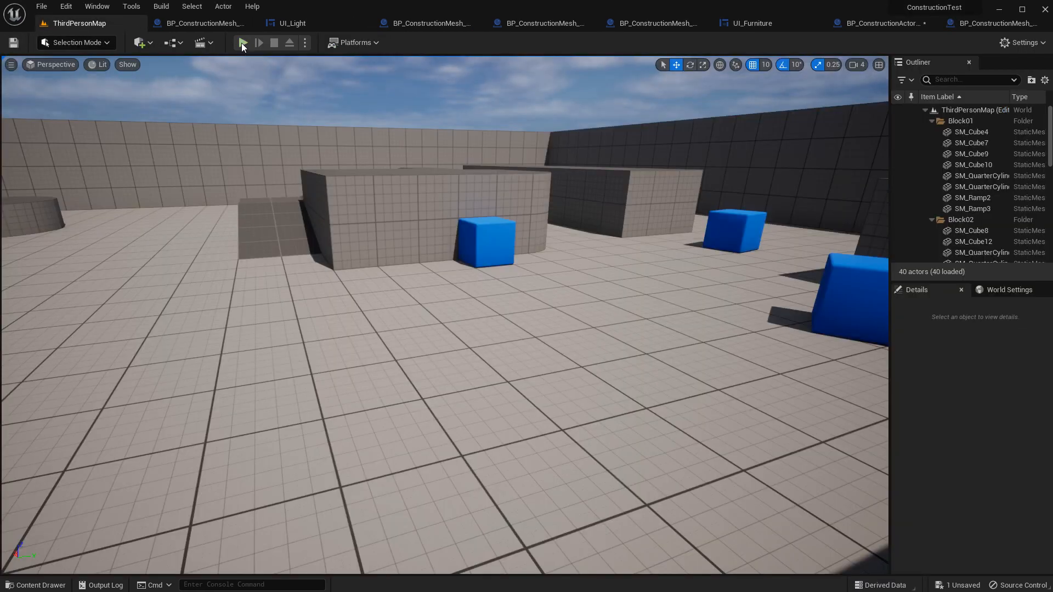
click(242, 43)
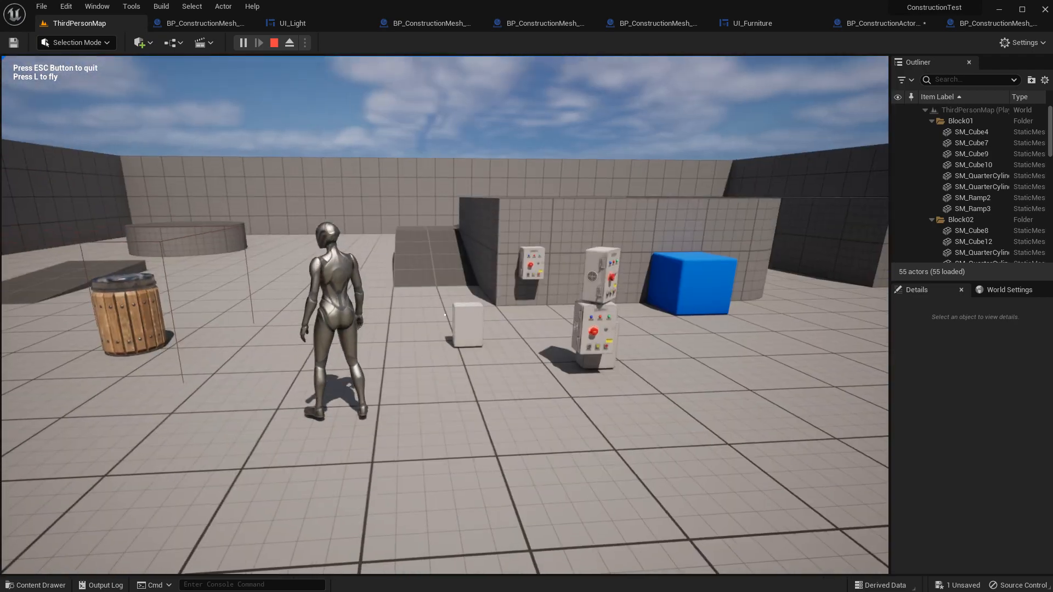
click(273, 43)
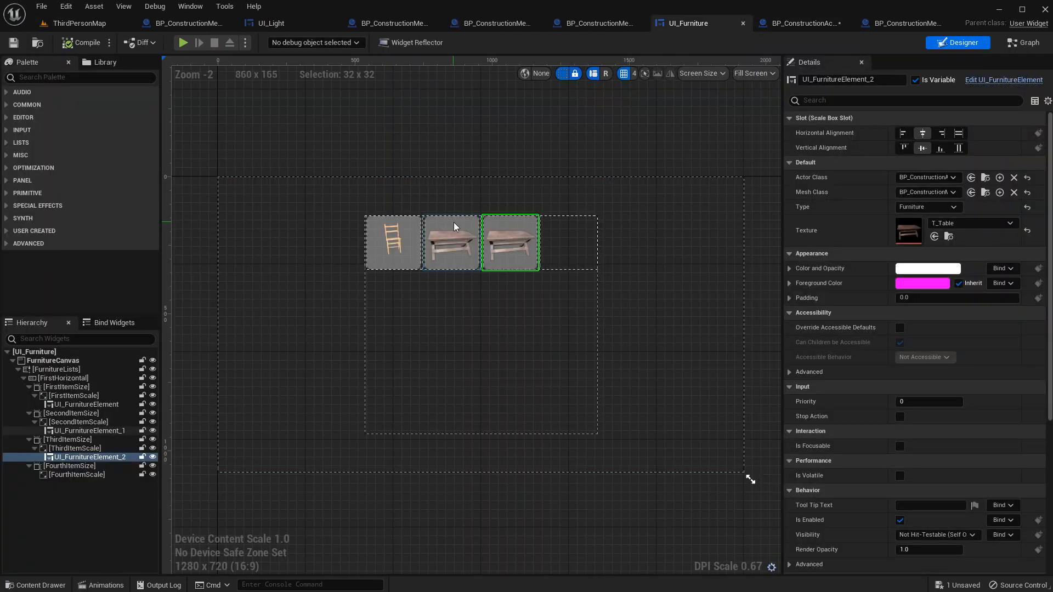
Add UI_FurnitureElement_3 with T_Interior under FourthItemScale and open BP_ConstructionActor_Furniture_Chair_2
click(82, 405)
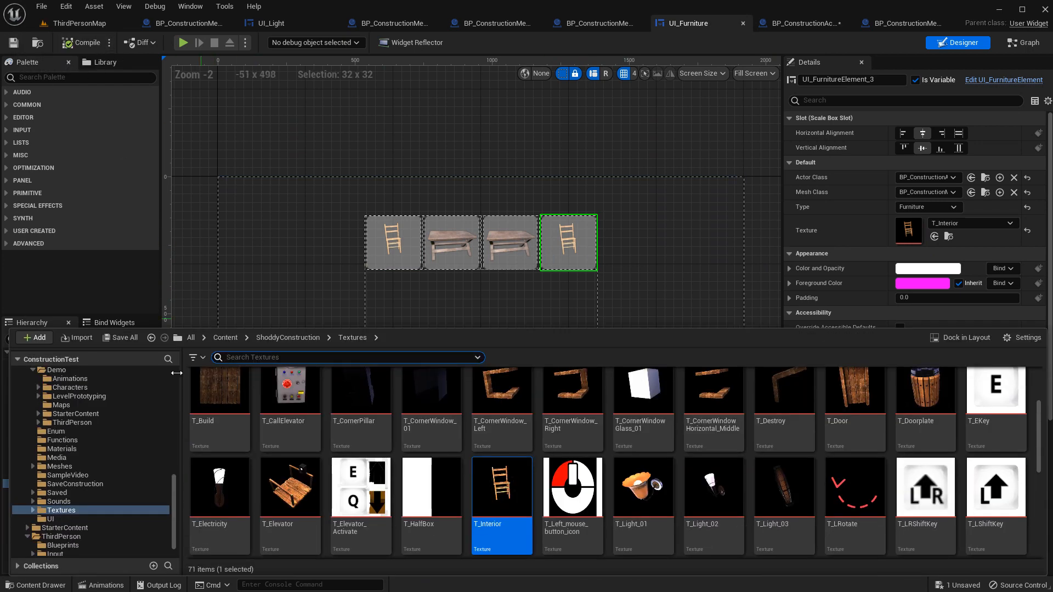
click(67, 466)
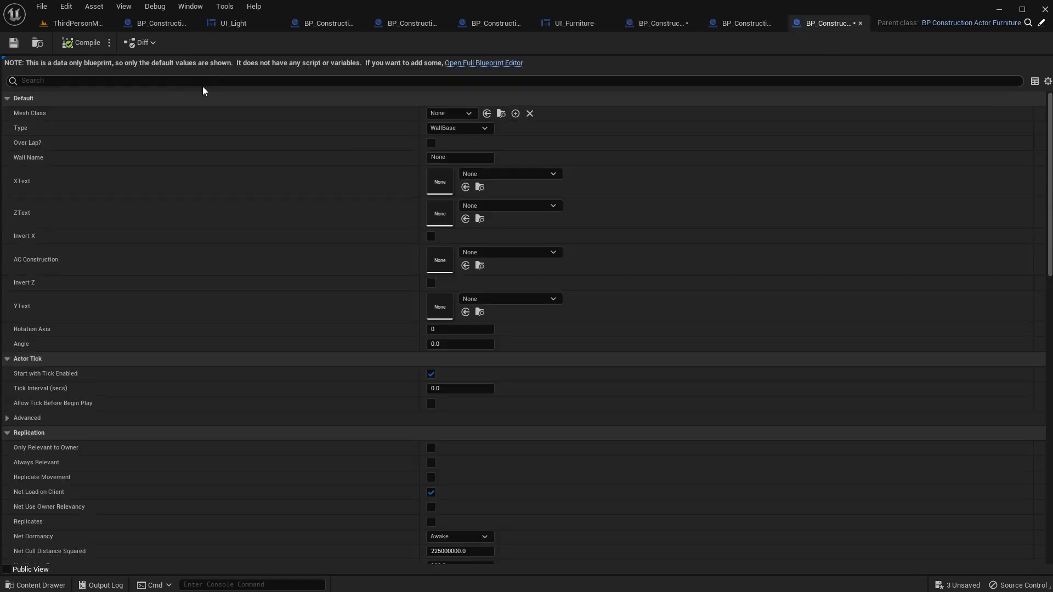
Review the Chair_2 actor MainMesh (SM_chair01) in the full editor, then switch to the chair mesh blueprint
click(482, 63)
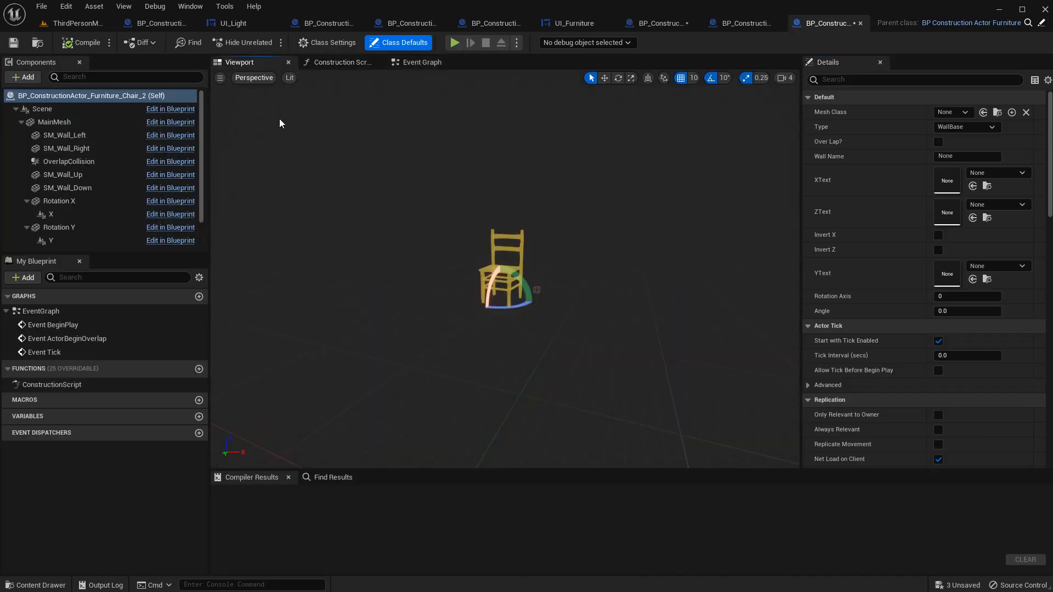
click(54, 122)
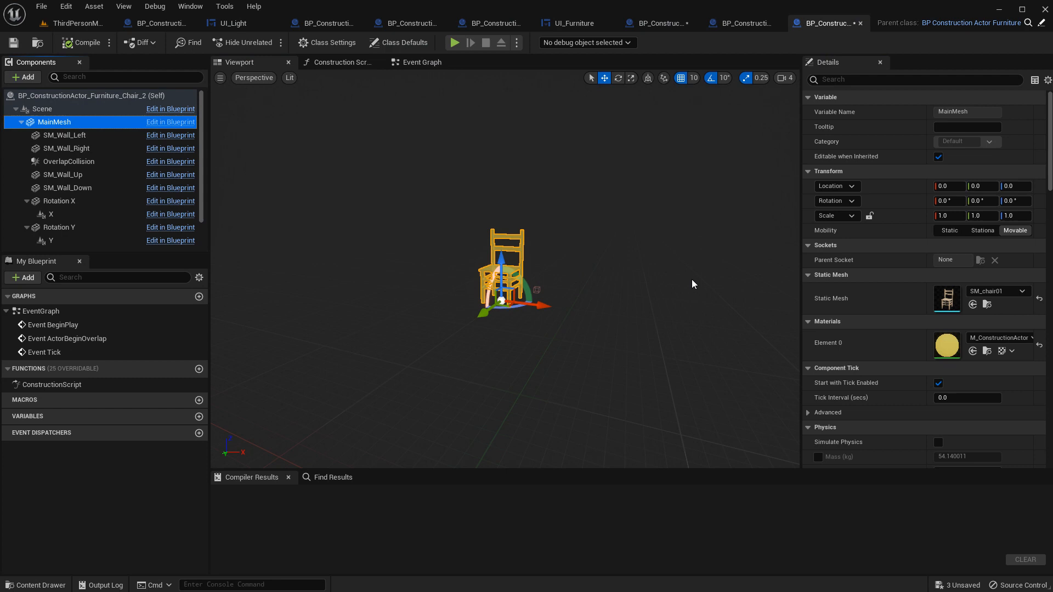
mouse_move(706, 59)
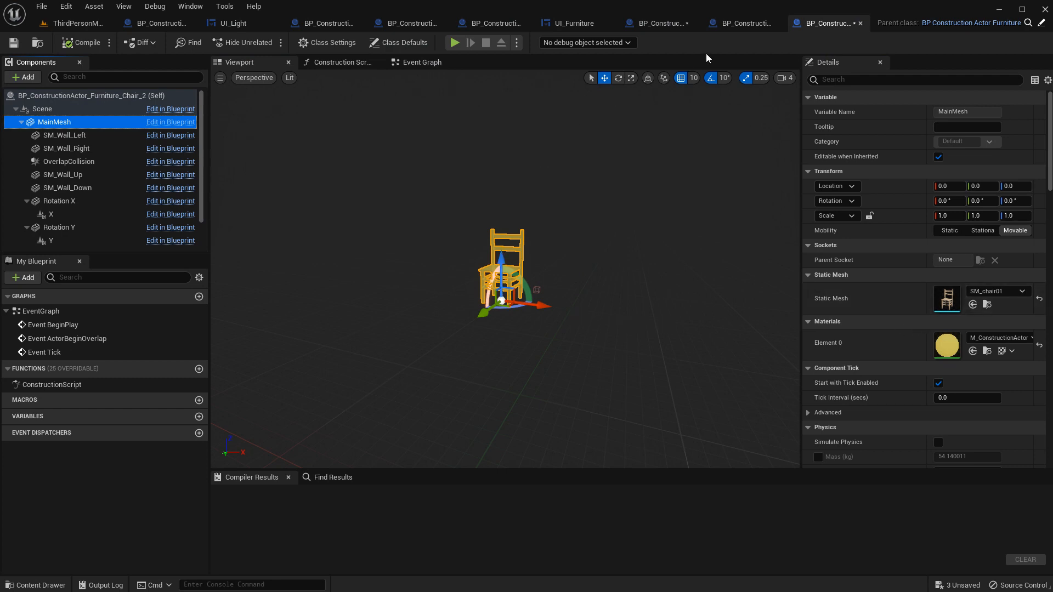
click(661, 23)
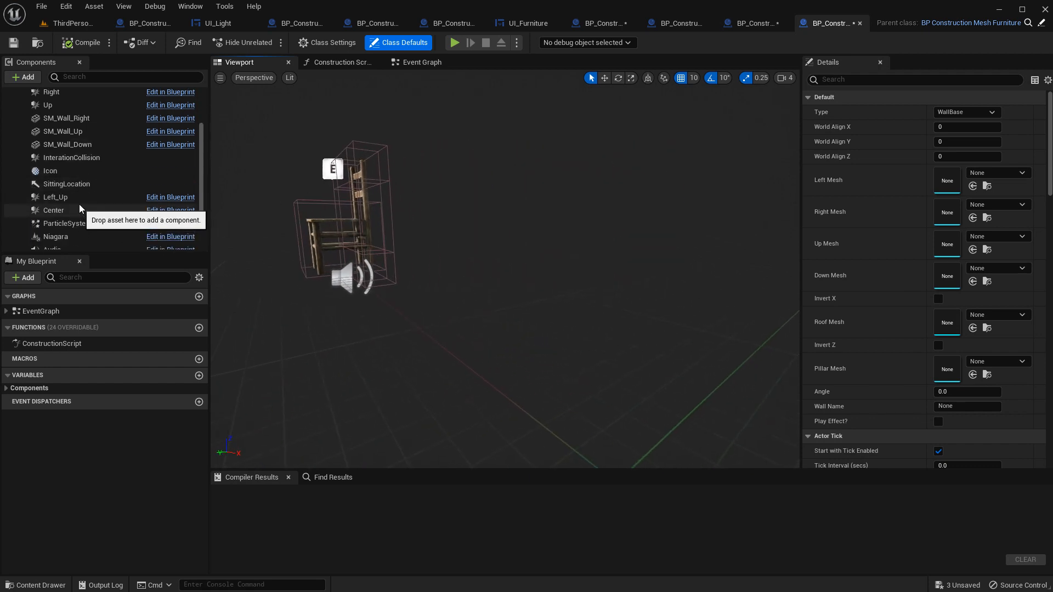
Inspect the SittingLocation component's transform, then return to the UI_Furniture widget
click(66, 184)
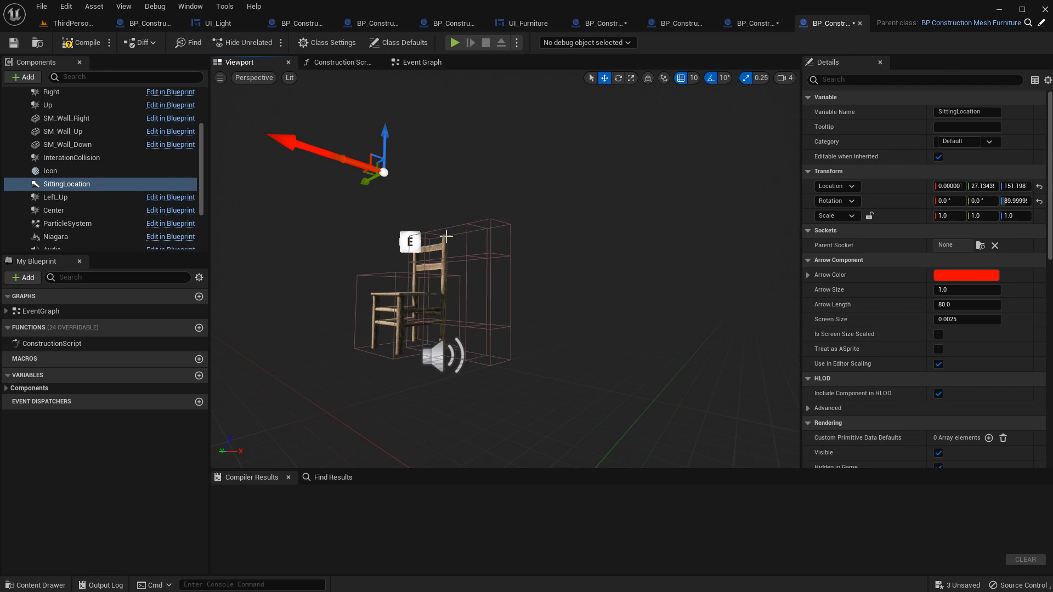
click(83, 43)
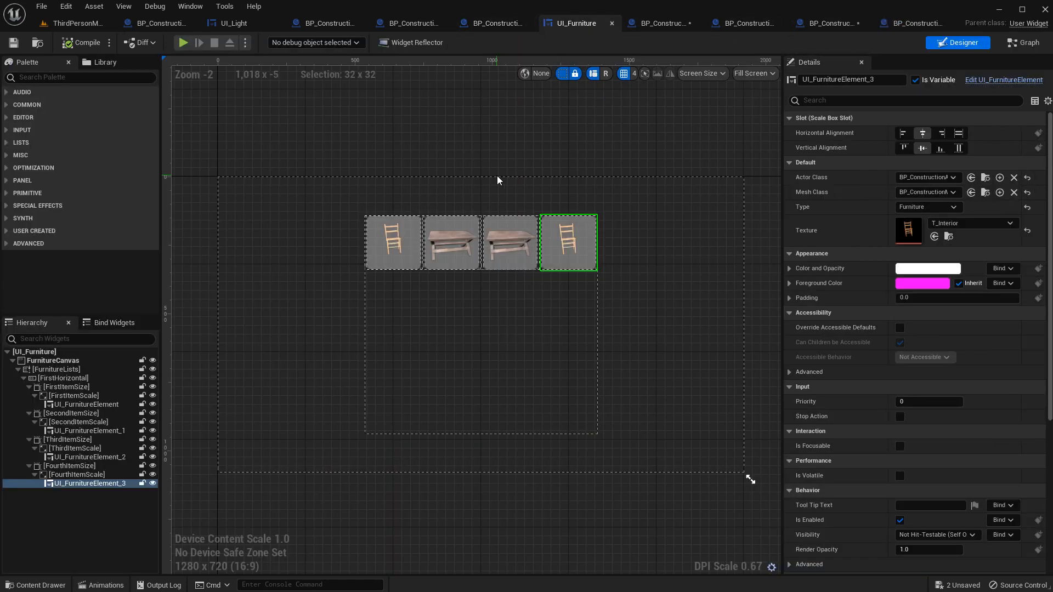
Set the fourth entry's Actor and Mesh classes to the Chair_2 blueprints and compile the widget
click(953, 178)
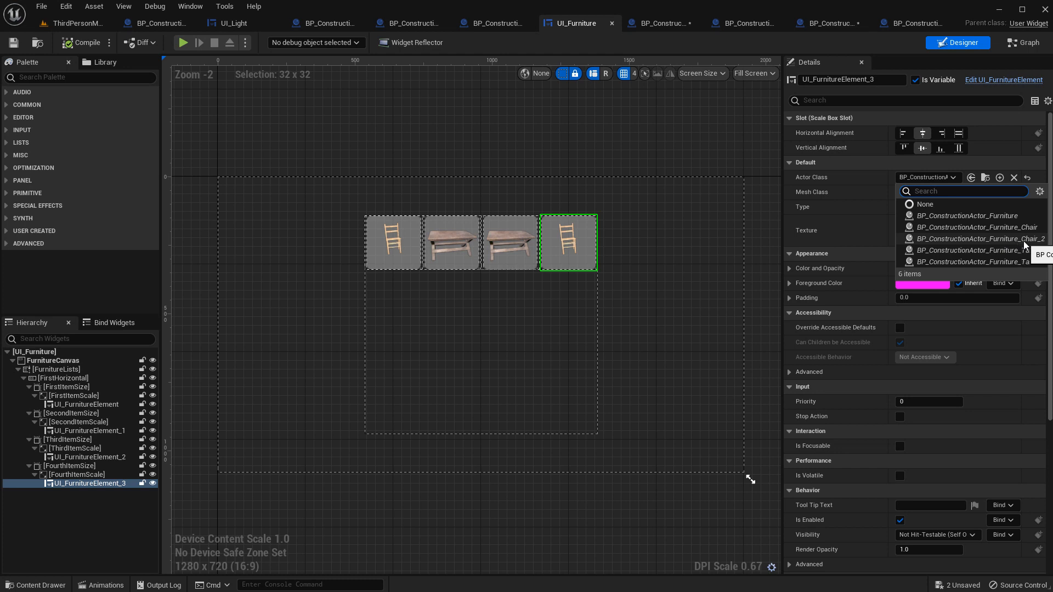
click(967, 238)
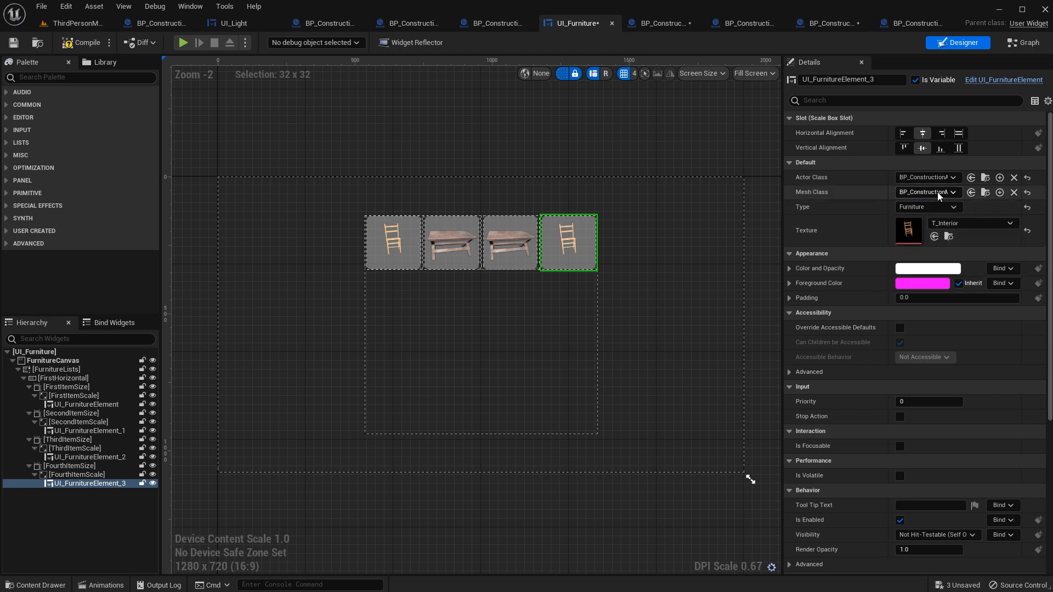
click(952, 192)
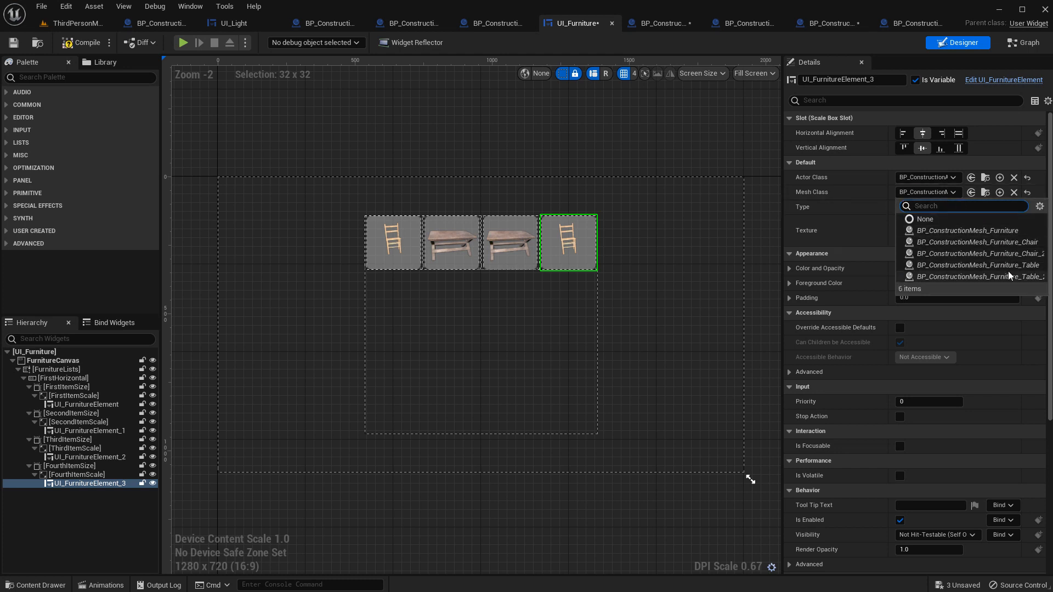
click(967, 230)
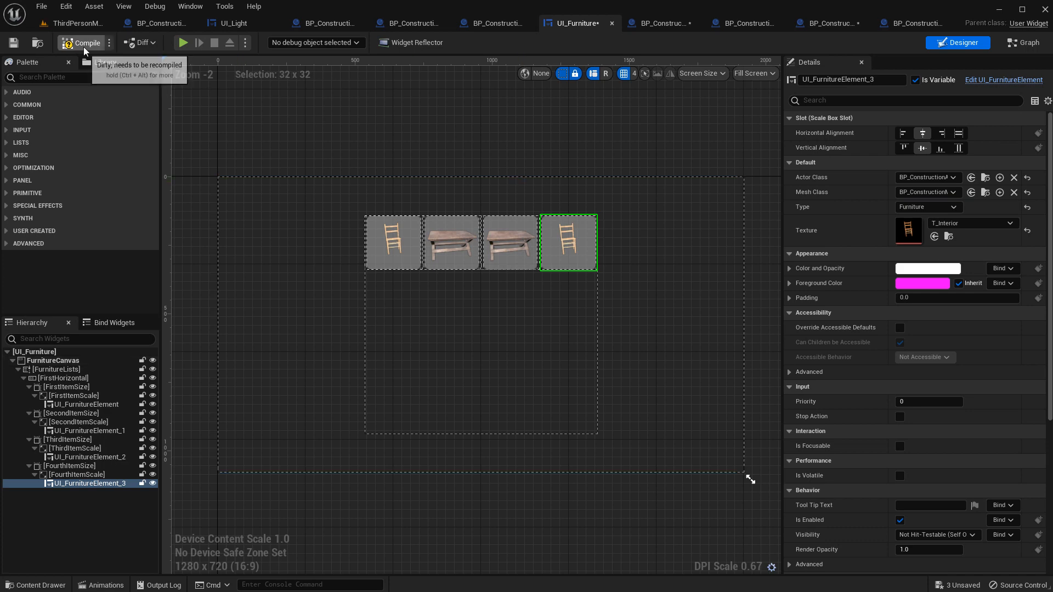
click(74, 22)
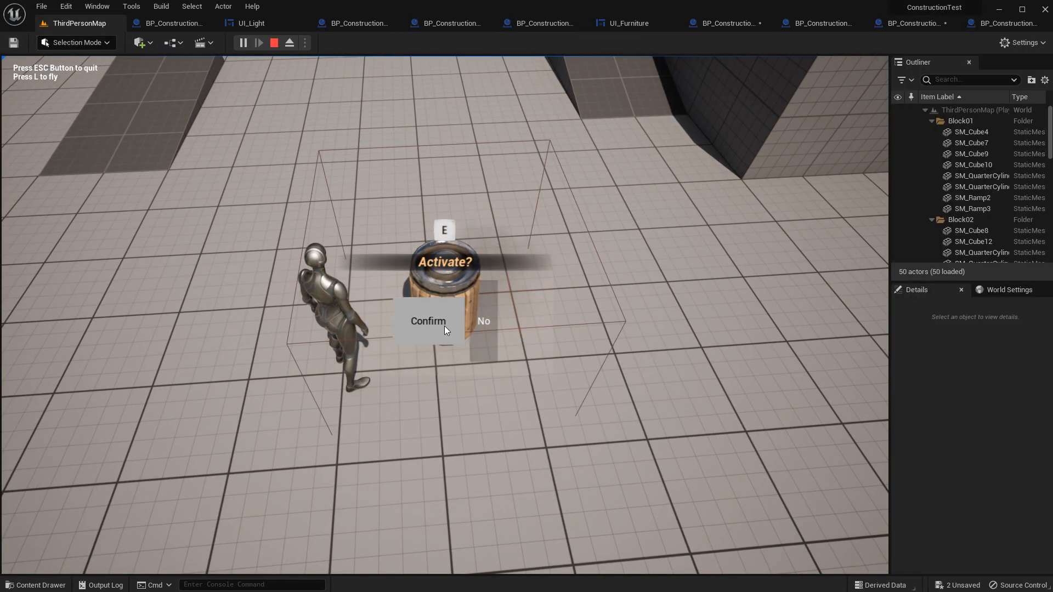
Play-test the level, placing the new chair from the furniture menu and sitting on it
click(427, 321)
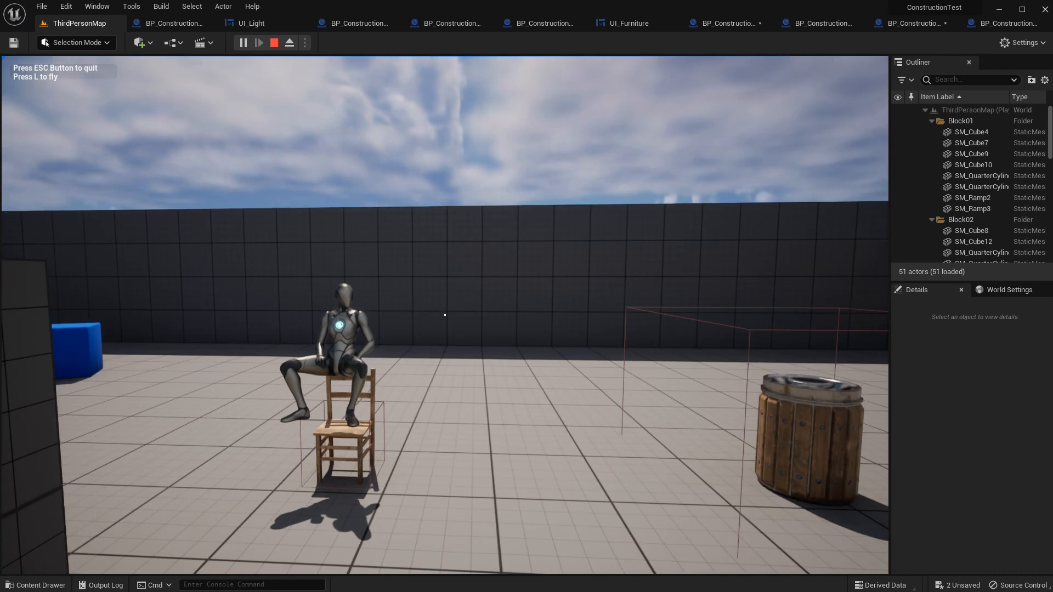
click(273, 43)
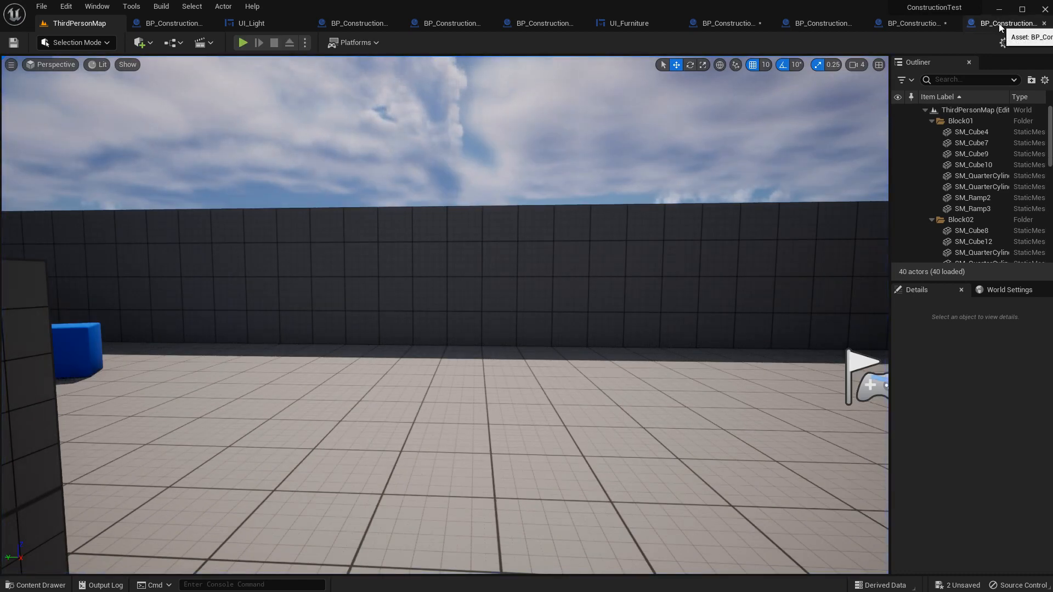
click(1000, 23)
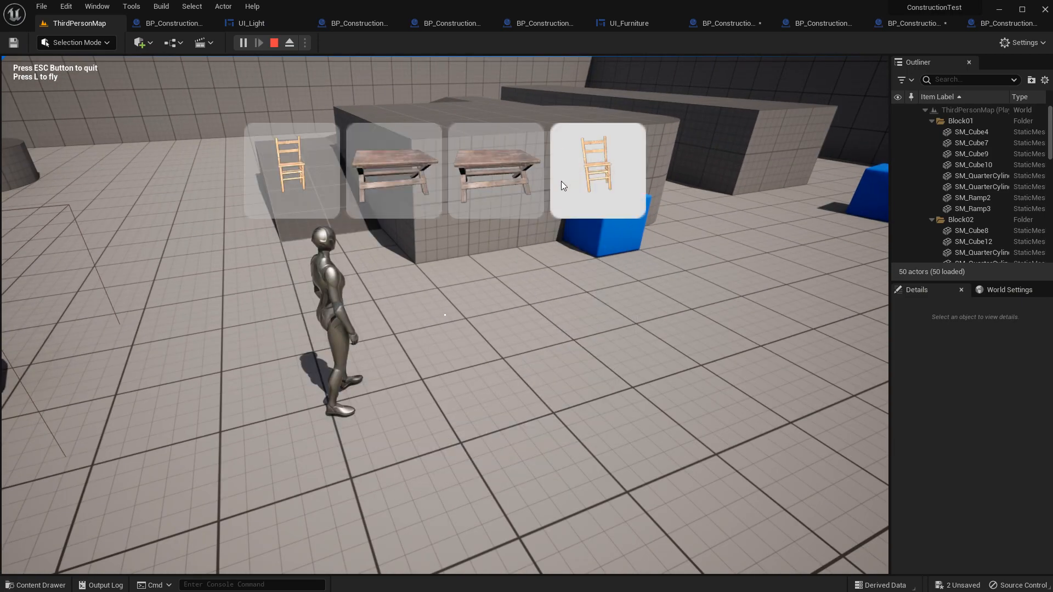
click(597, 171)
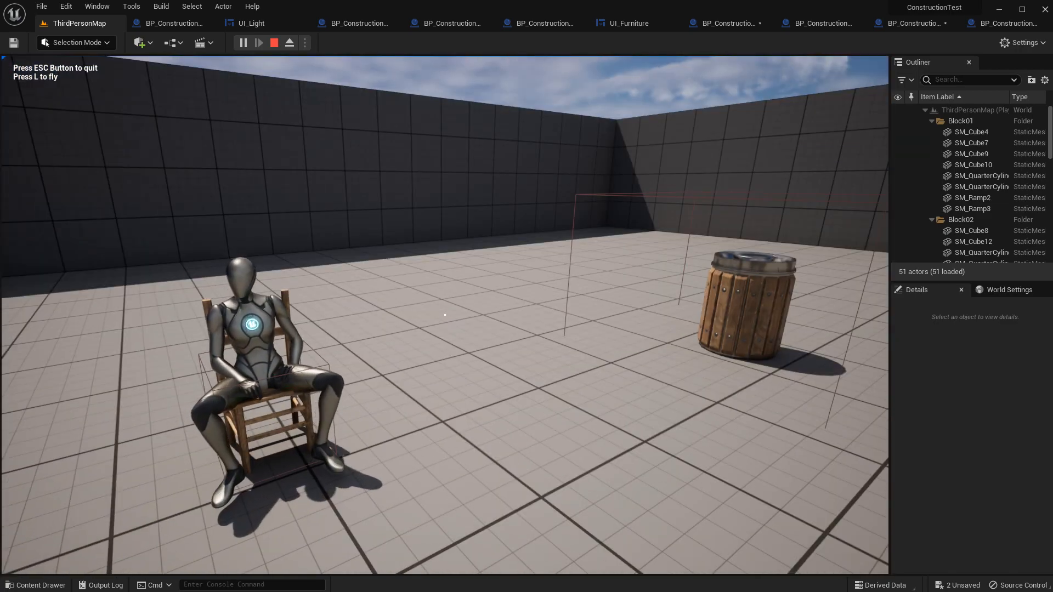
click(273, 43)
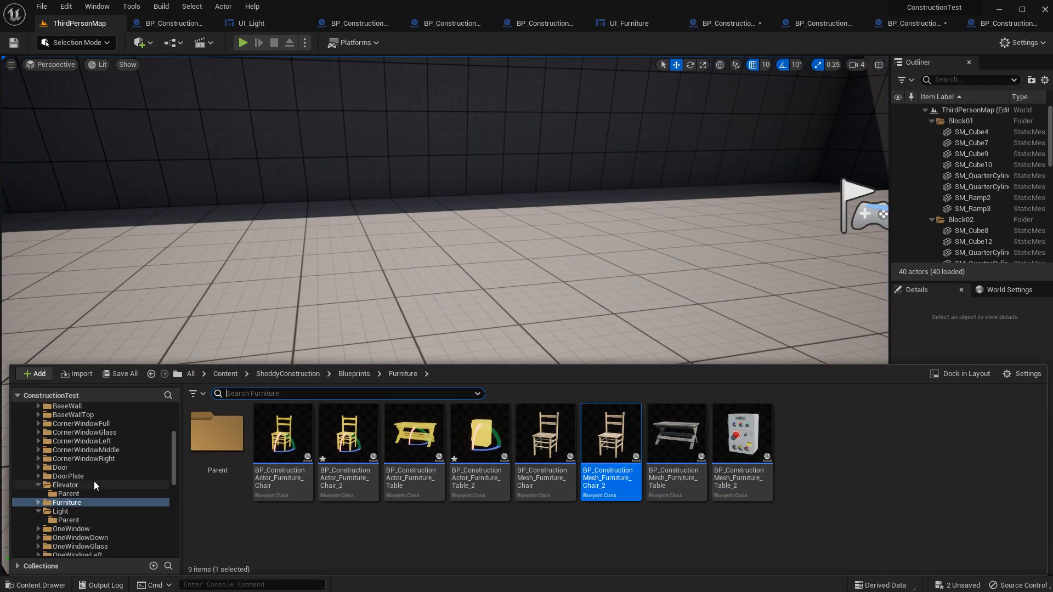
Browse the Elevator and then the Light blueprint folders in the Content Drawer
click(66, 484)
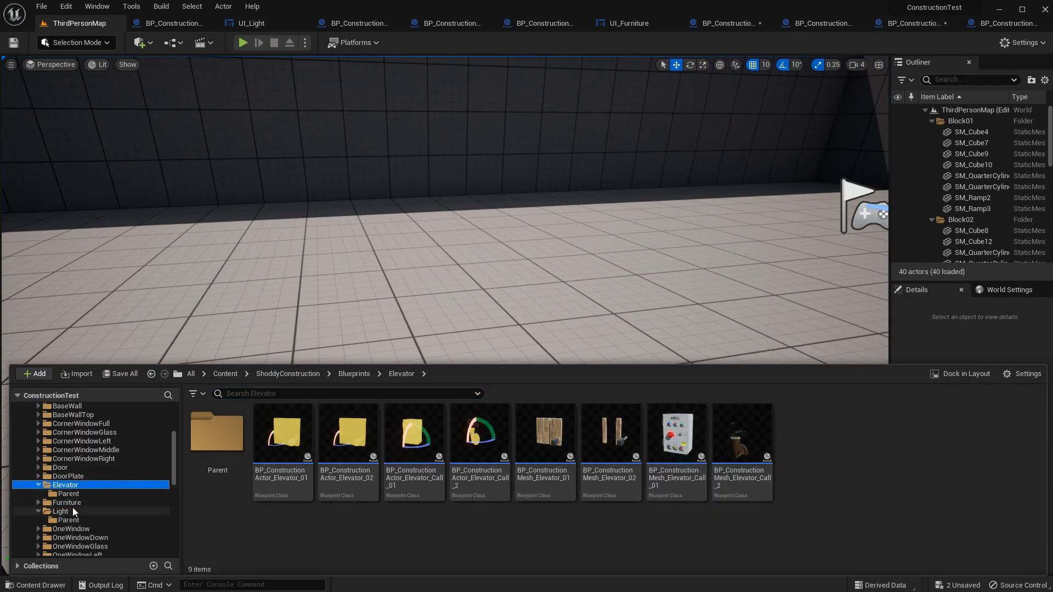
click(59, 511)
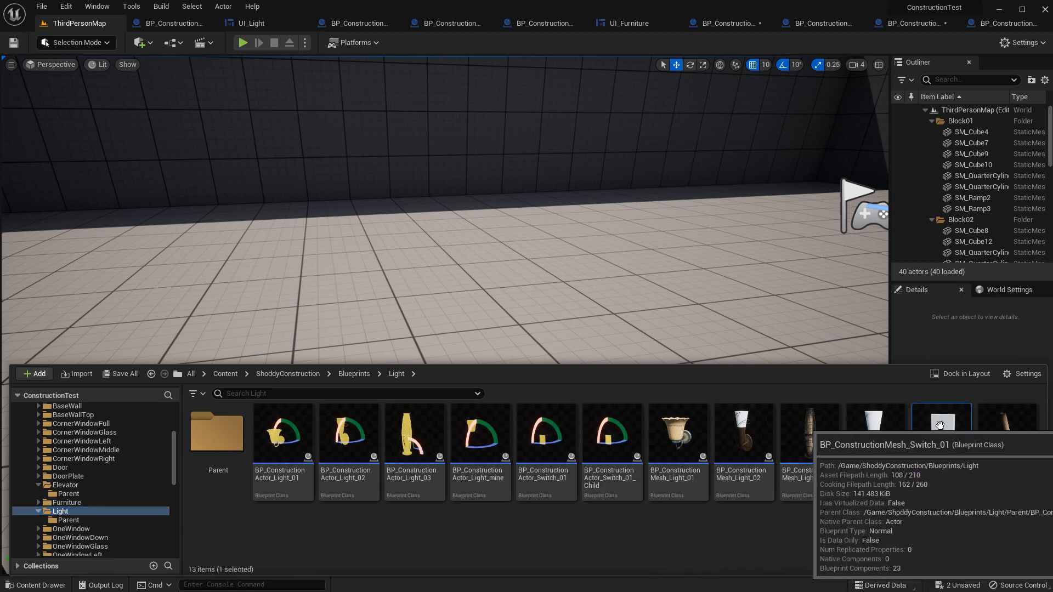